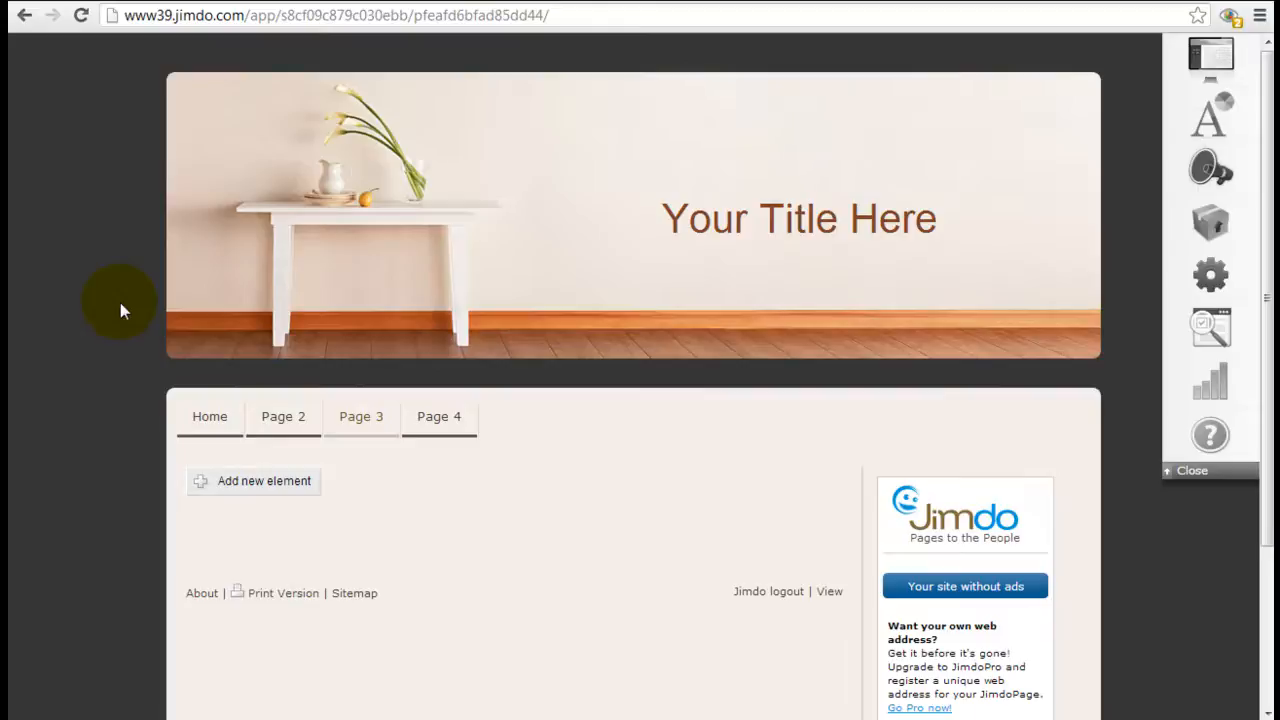
mouse_move(120, 353)
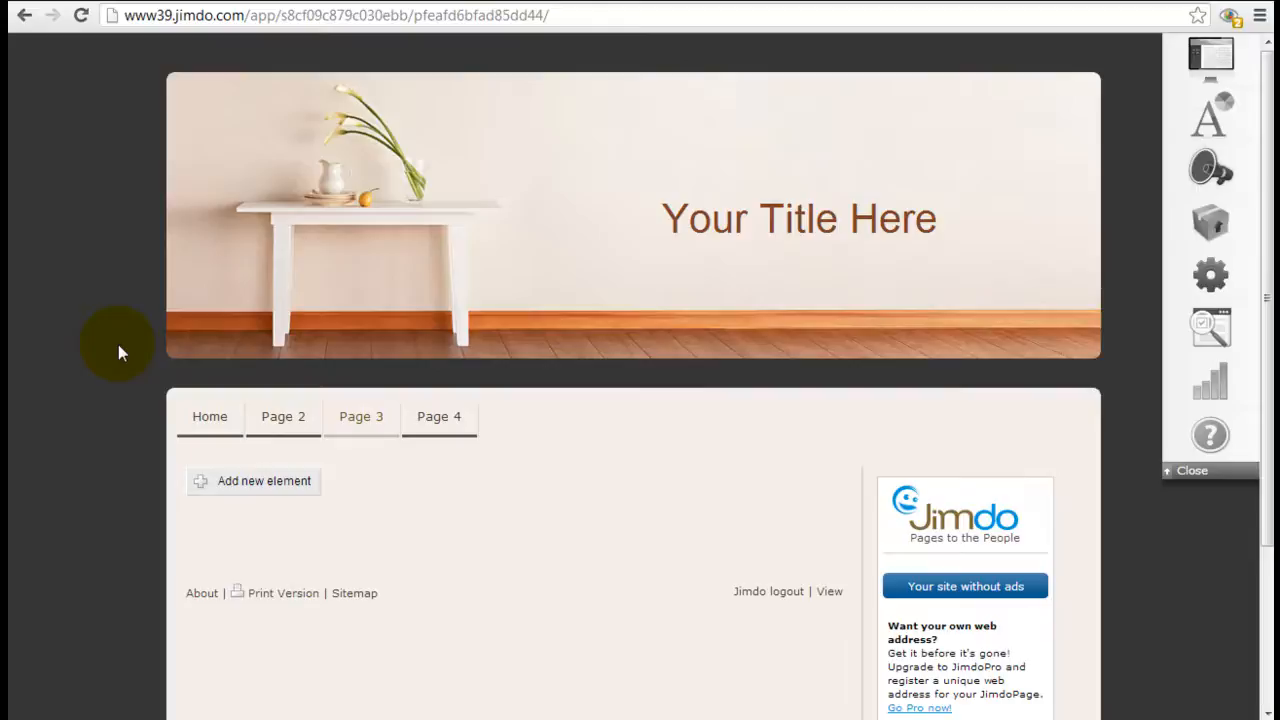
mouse_move(120, 405)
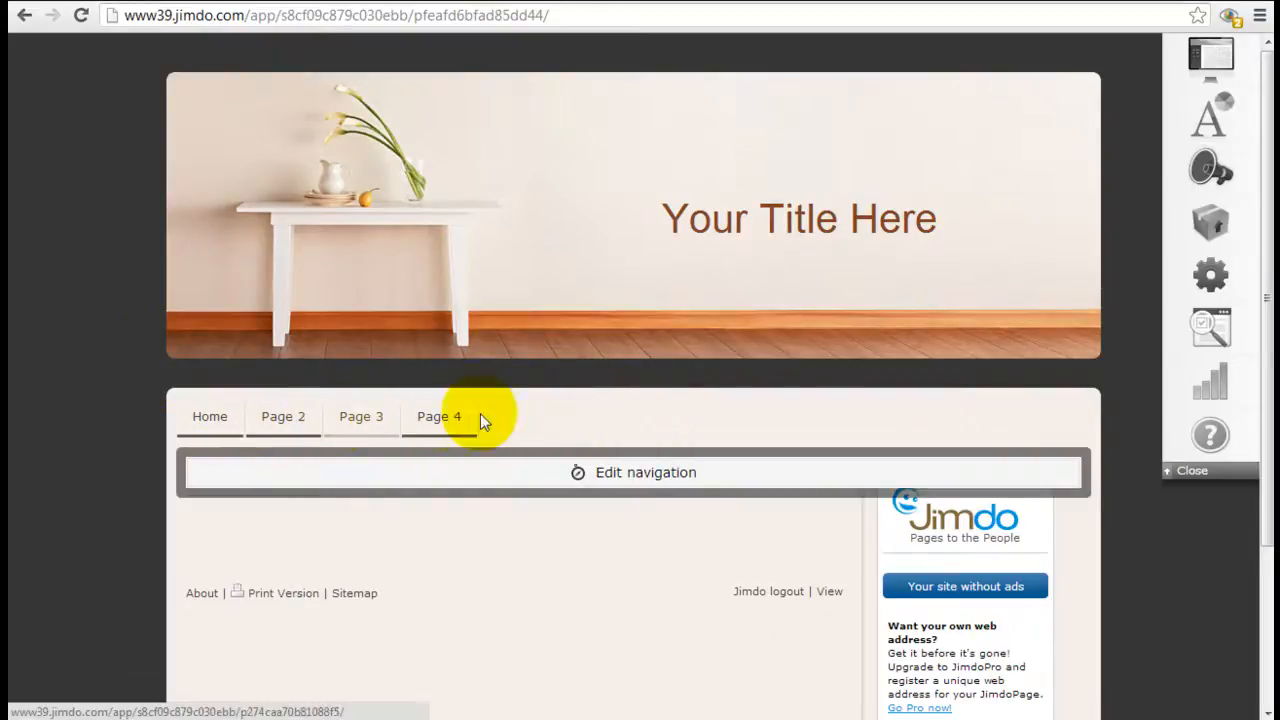
mouse_move(645, 472)
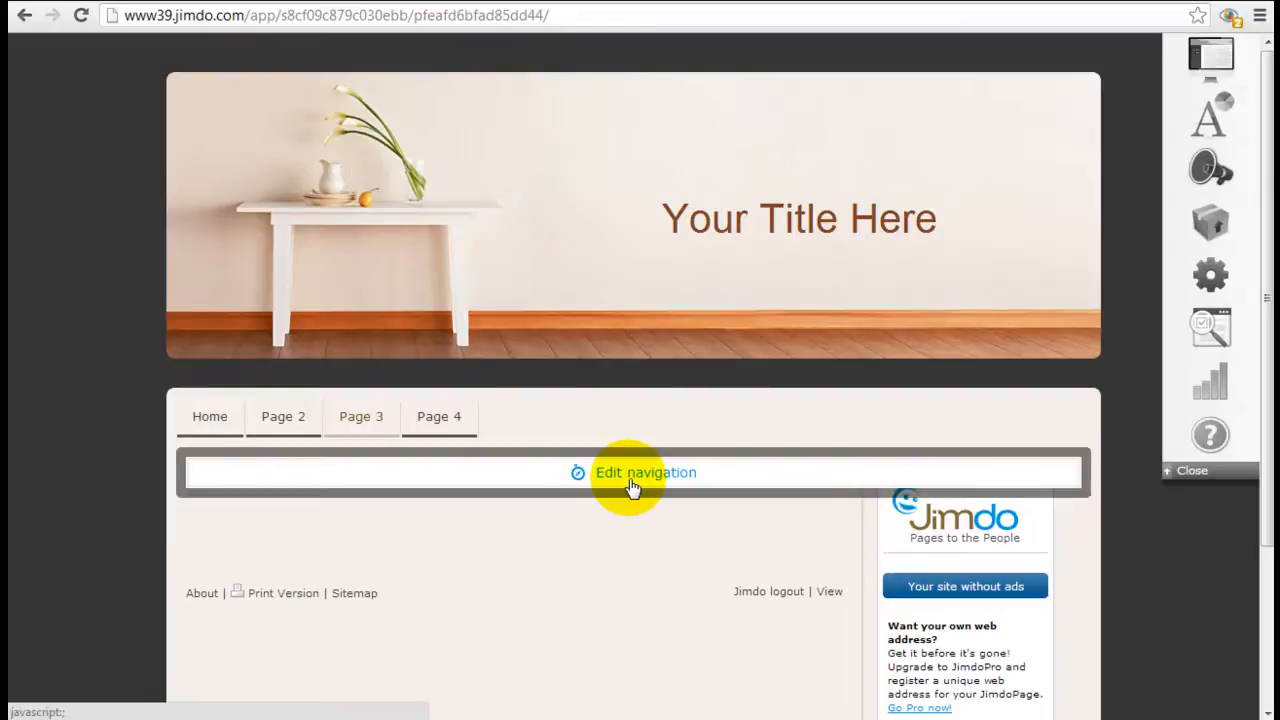
mouse_move(900, 135)
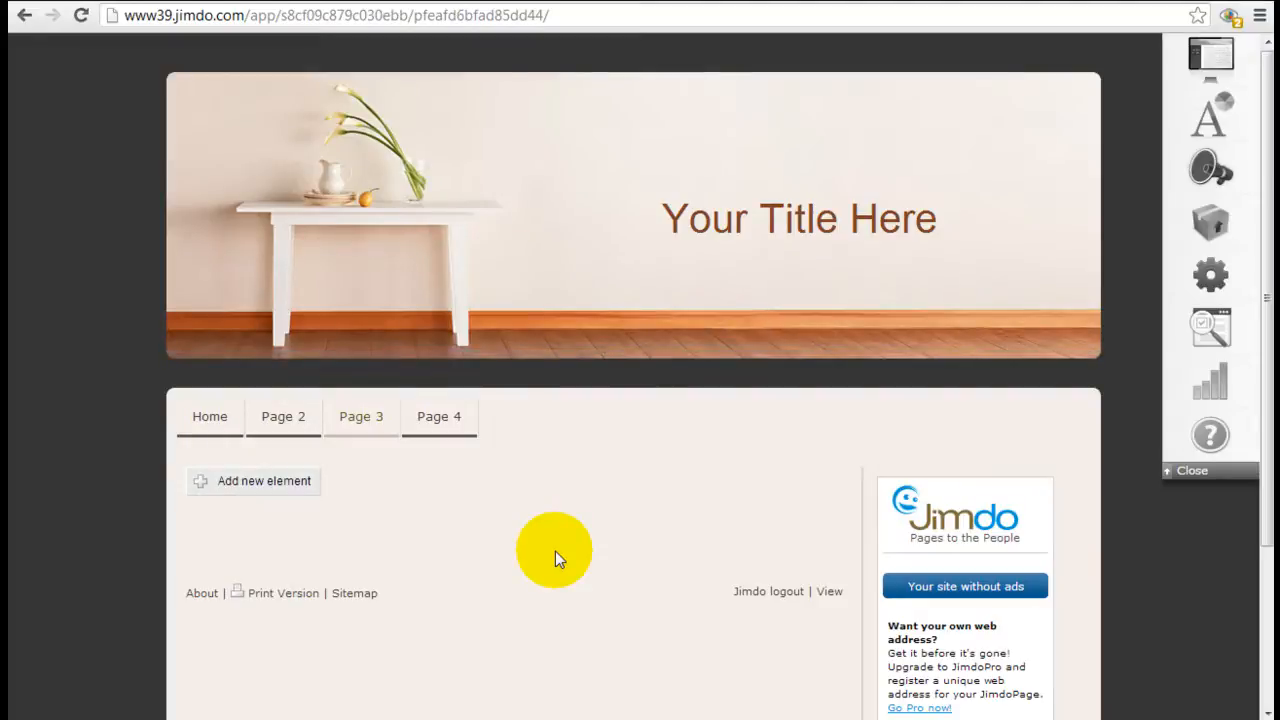
mouse_move(598, 531)
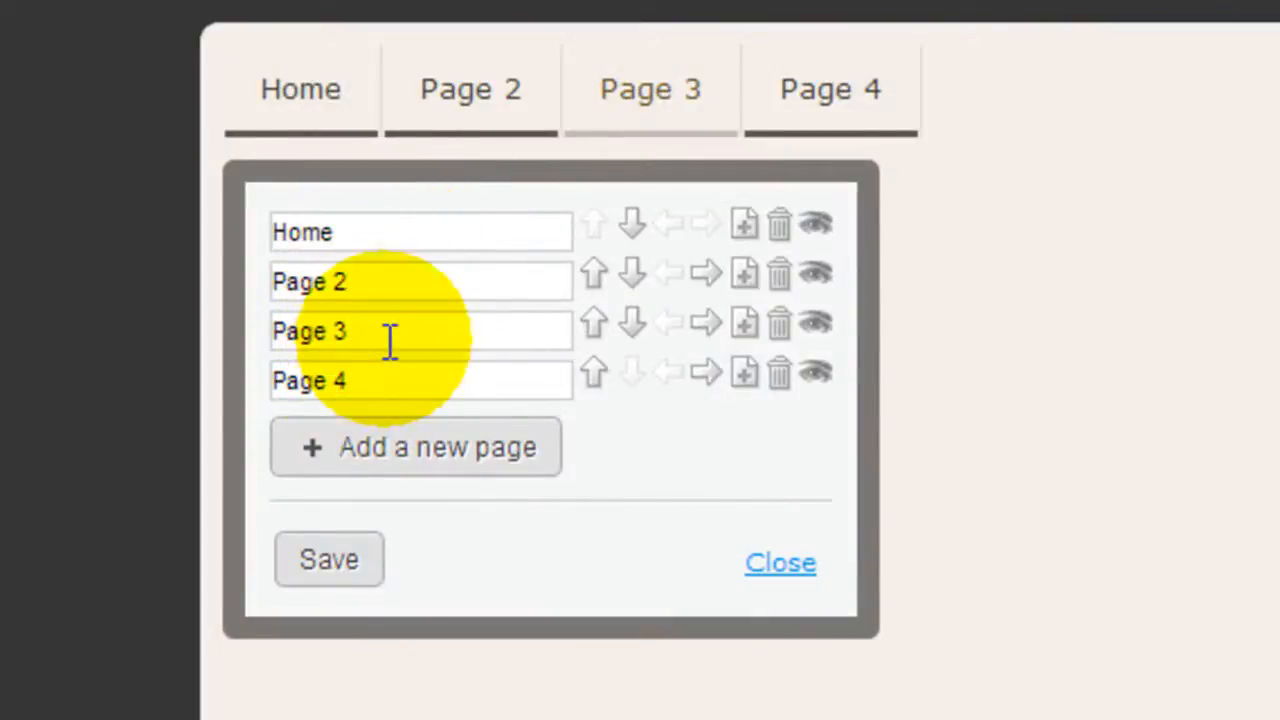
mouse_move(720, 100)
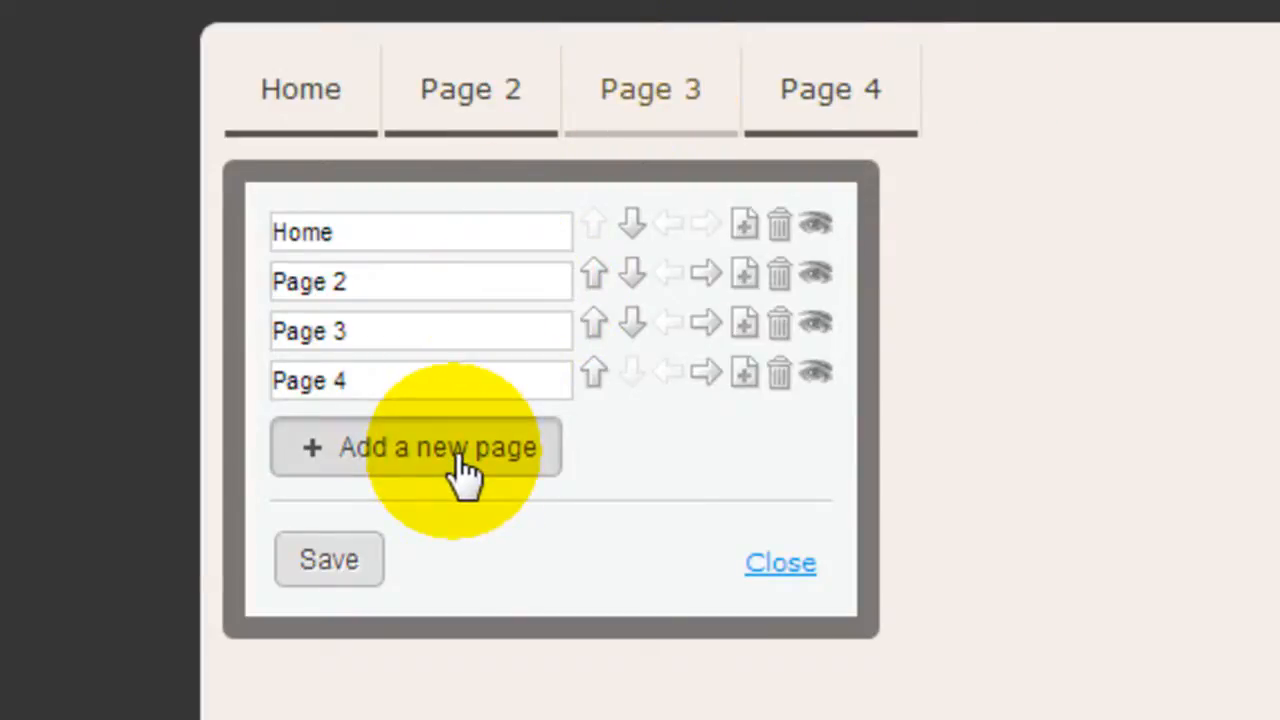
Add a new navigation page named 'Page 5' and save the navigation.
left_click(440, 447)
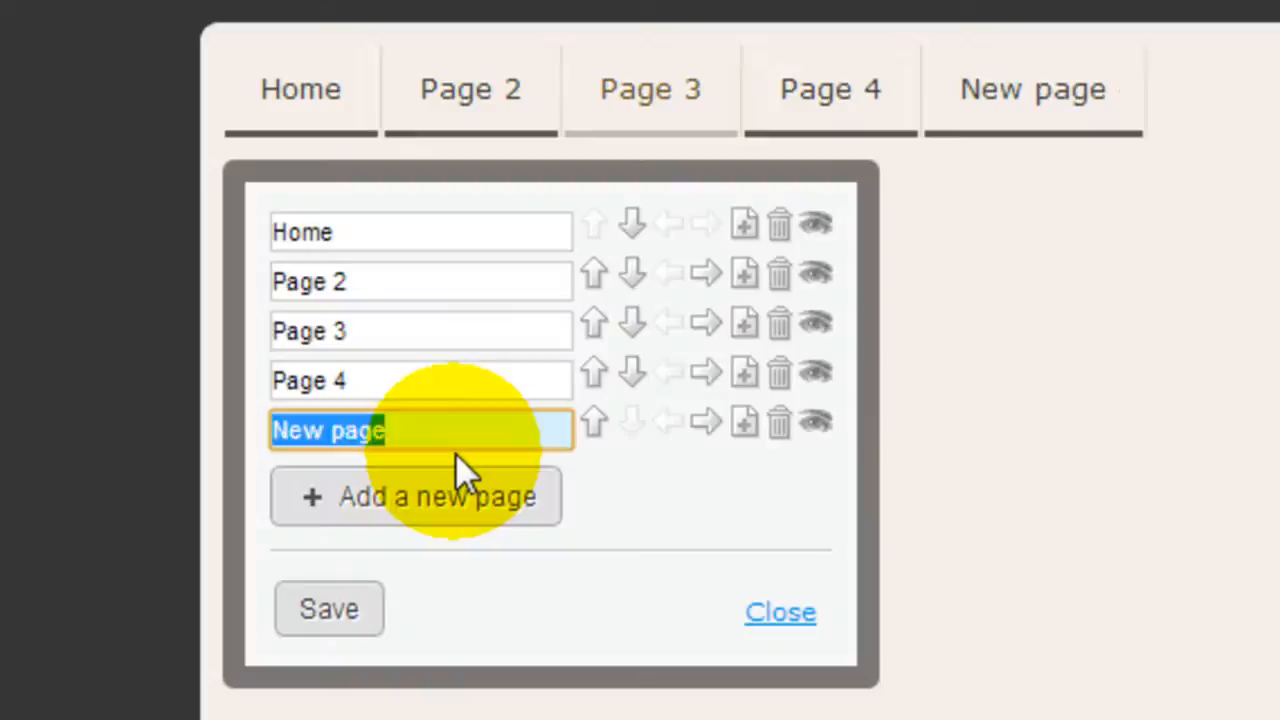
type("Page 5")
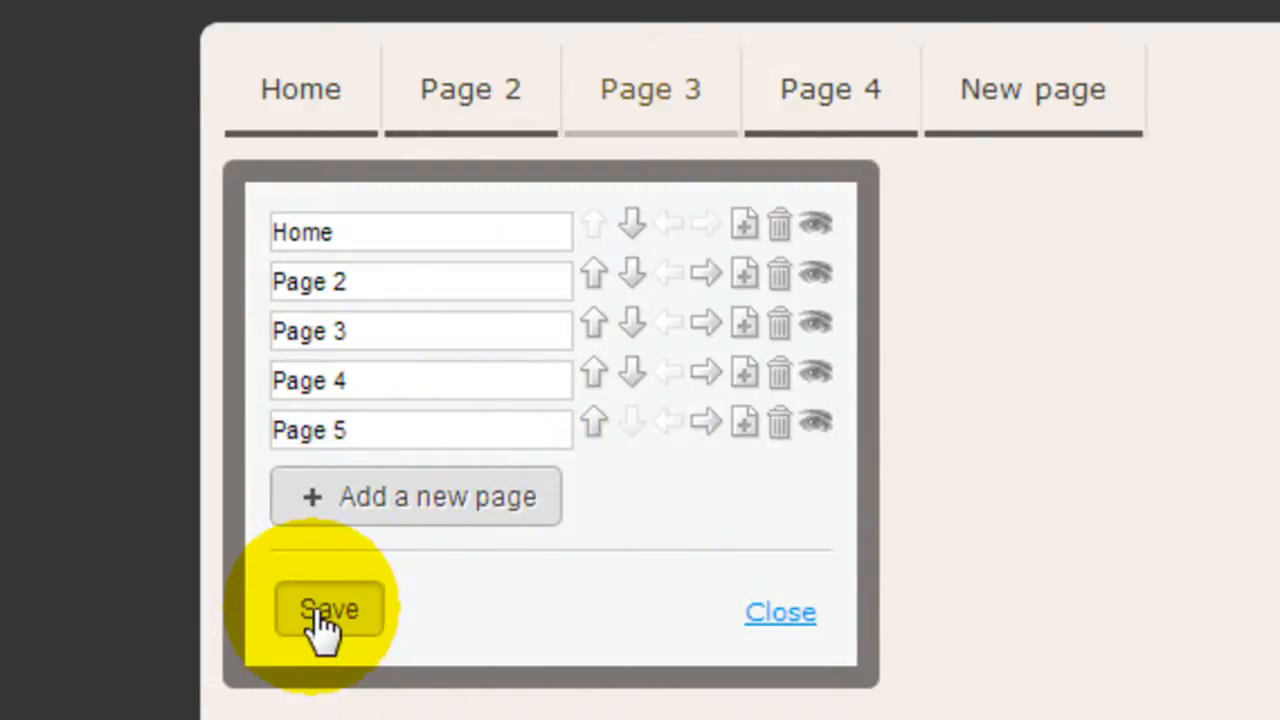
left_click(329, 609)
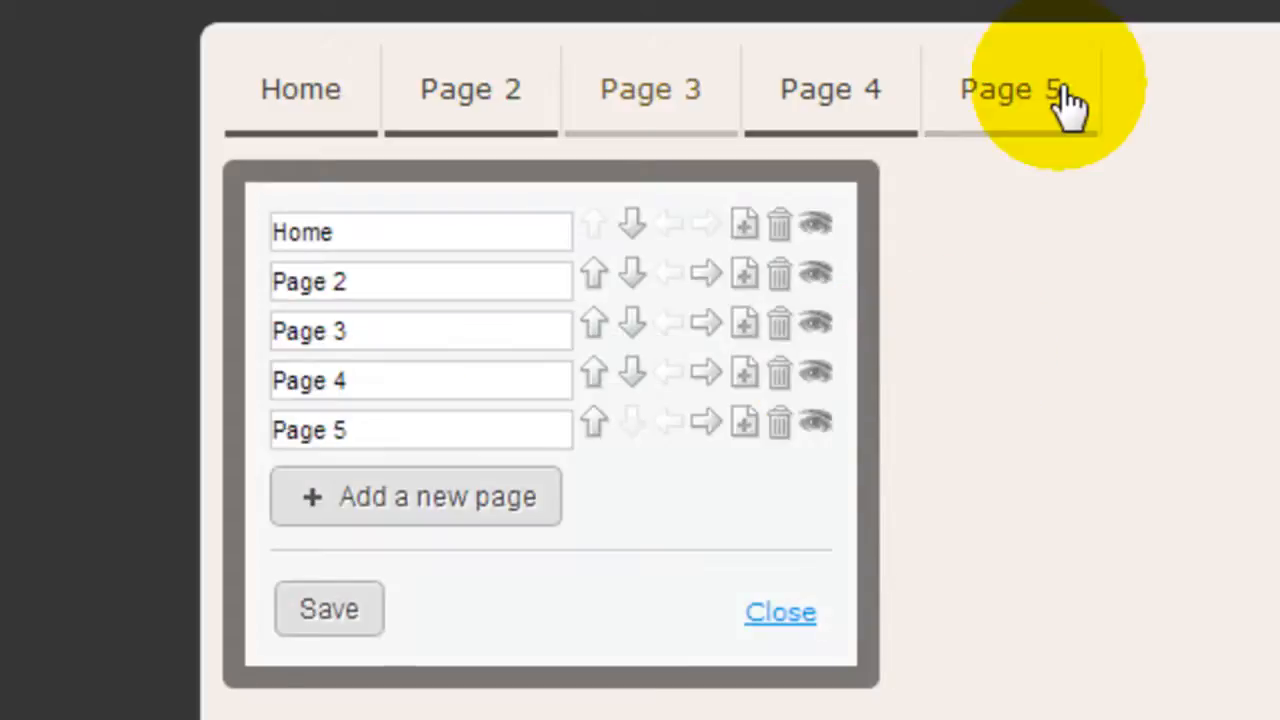
mouse_move(650, 490)
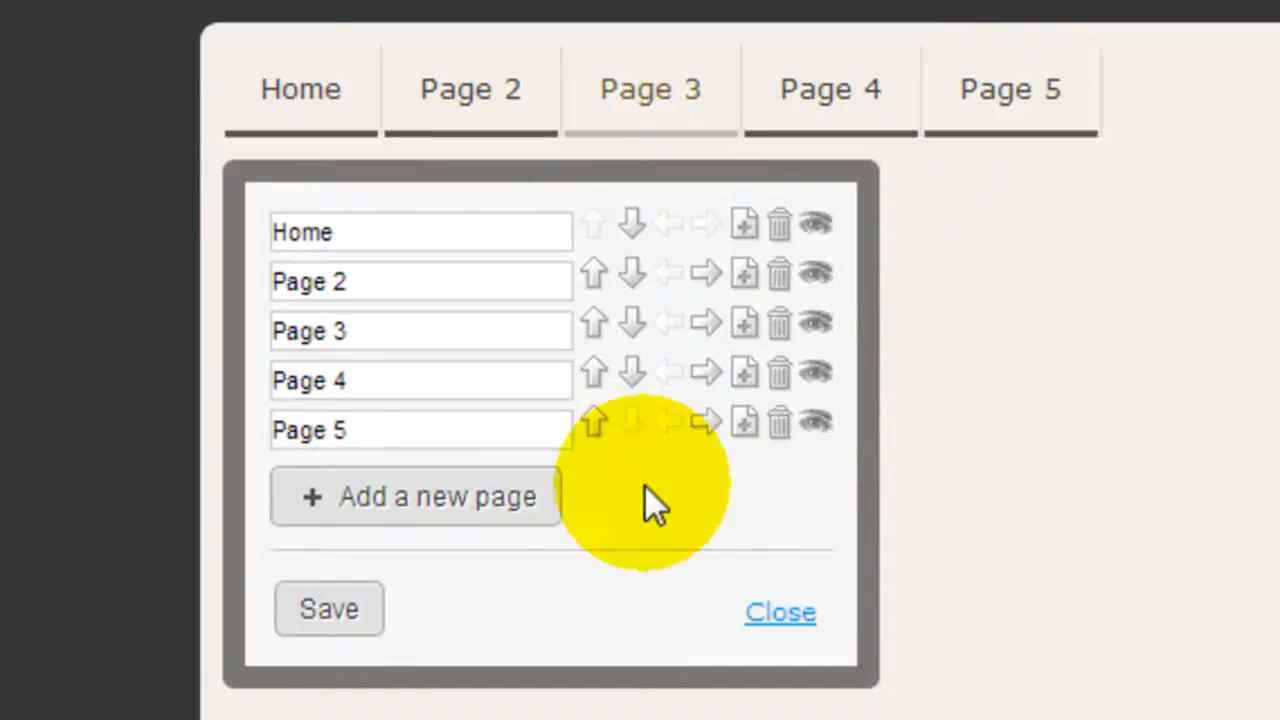
mouse_move(593, 372)
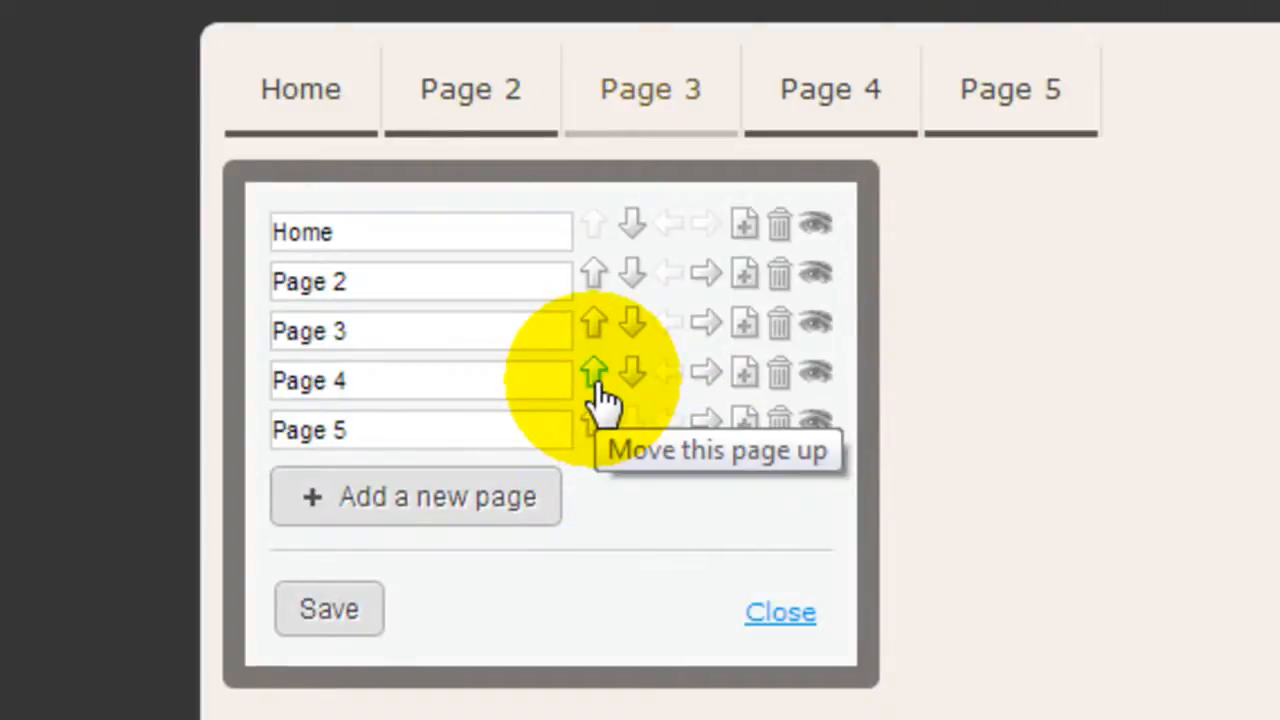
Move Page 4 above Page 3 and save, then nest Page 3 under Page 4 and Page 5 under Page 3.
left_click(594, 370)
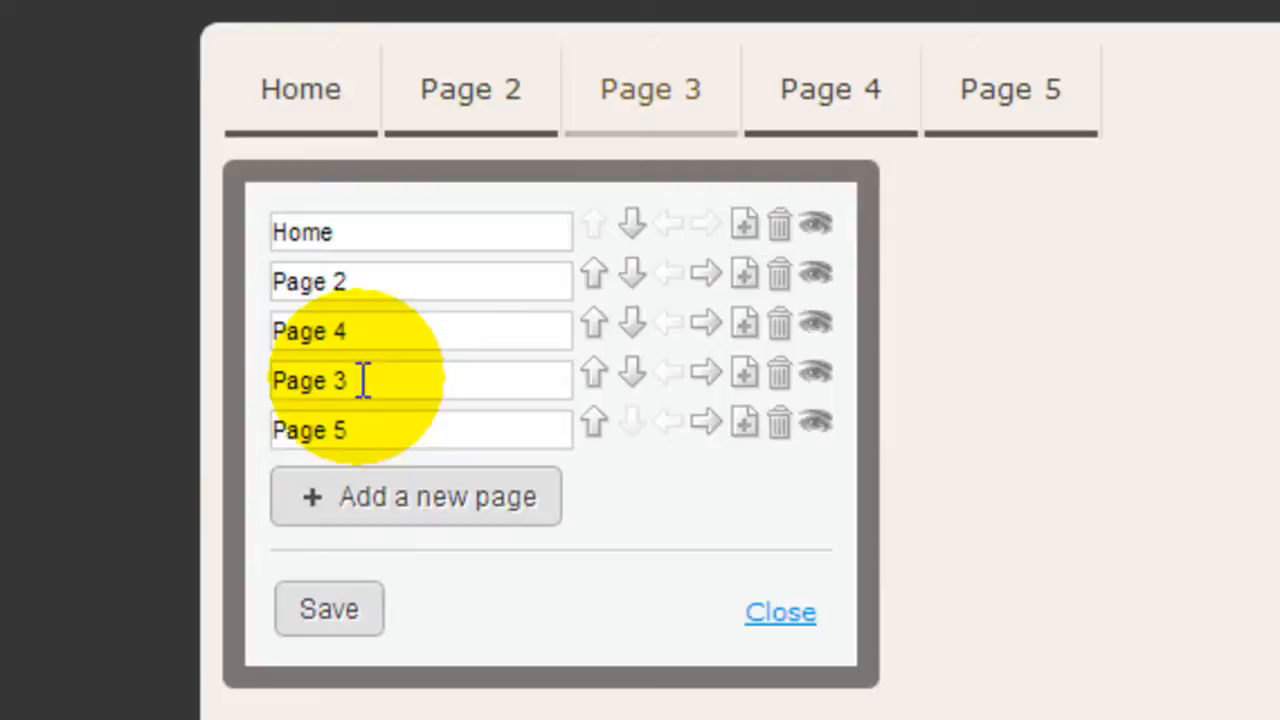
left_click(328, 608)
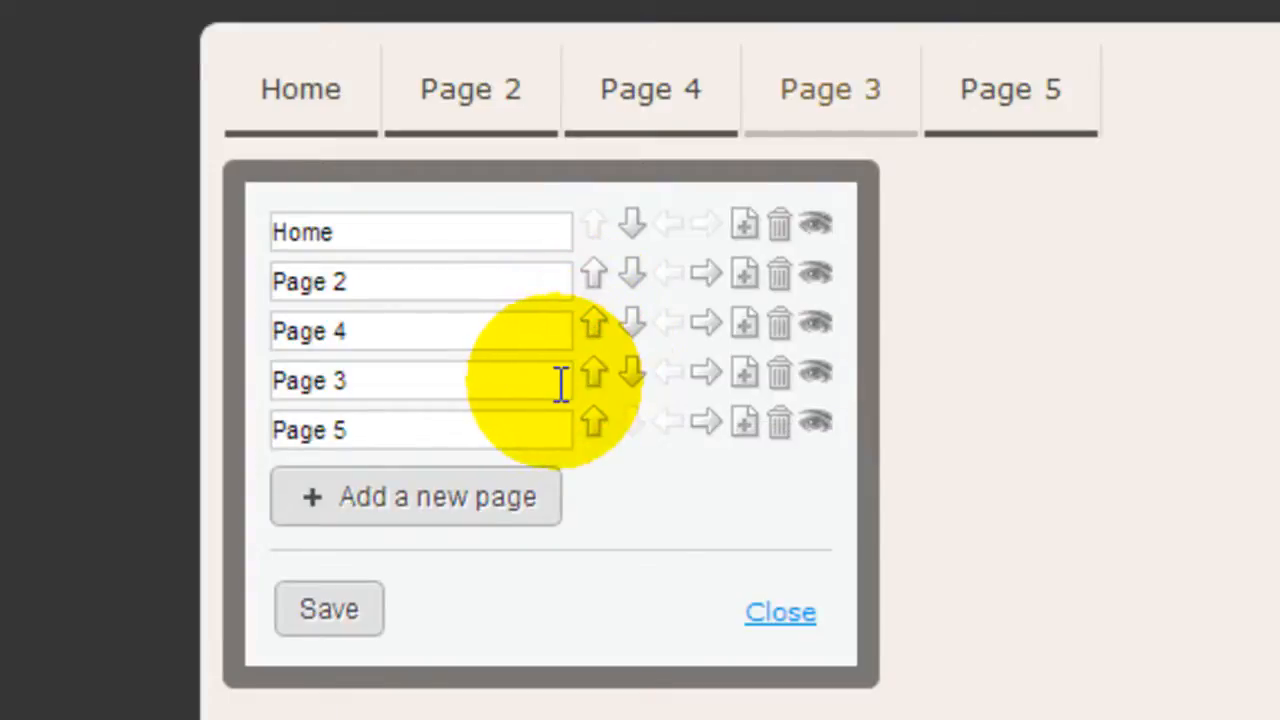
mouse_move(705, 375)
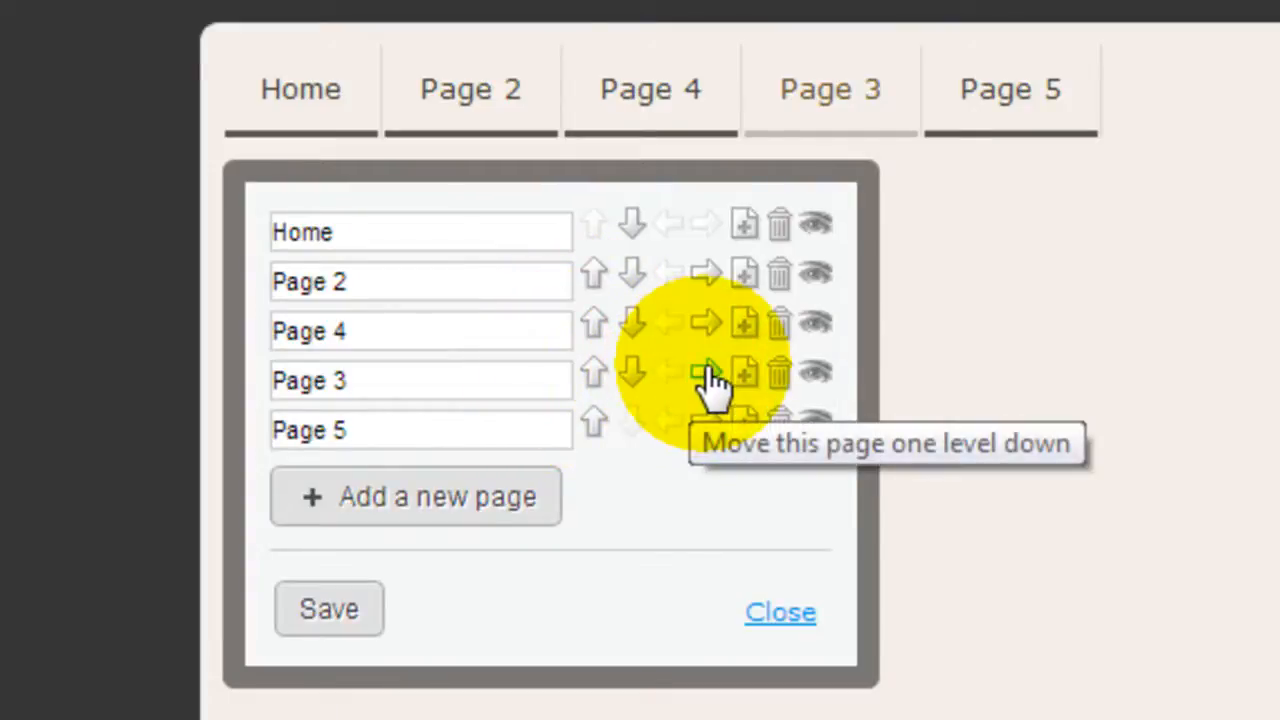
left_click(705, 375)
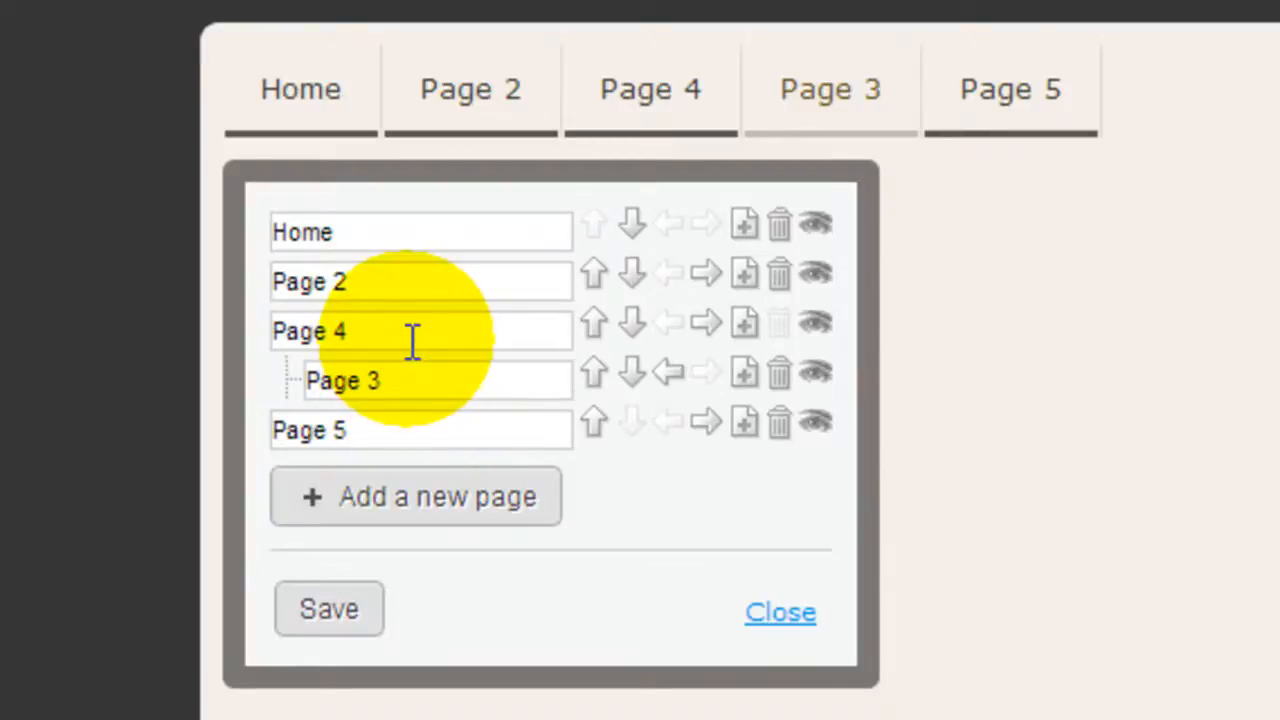
mouse_move(745, 422)
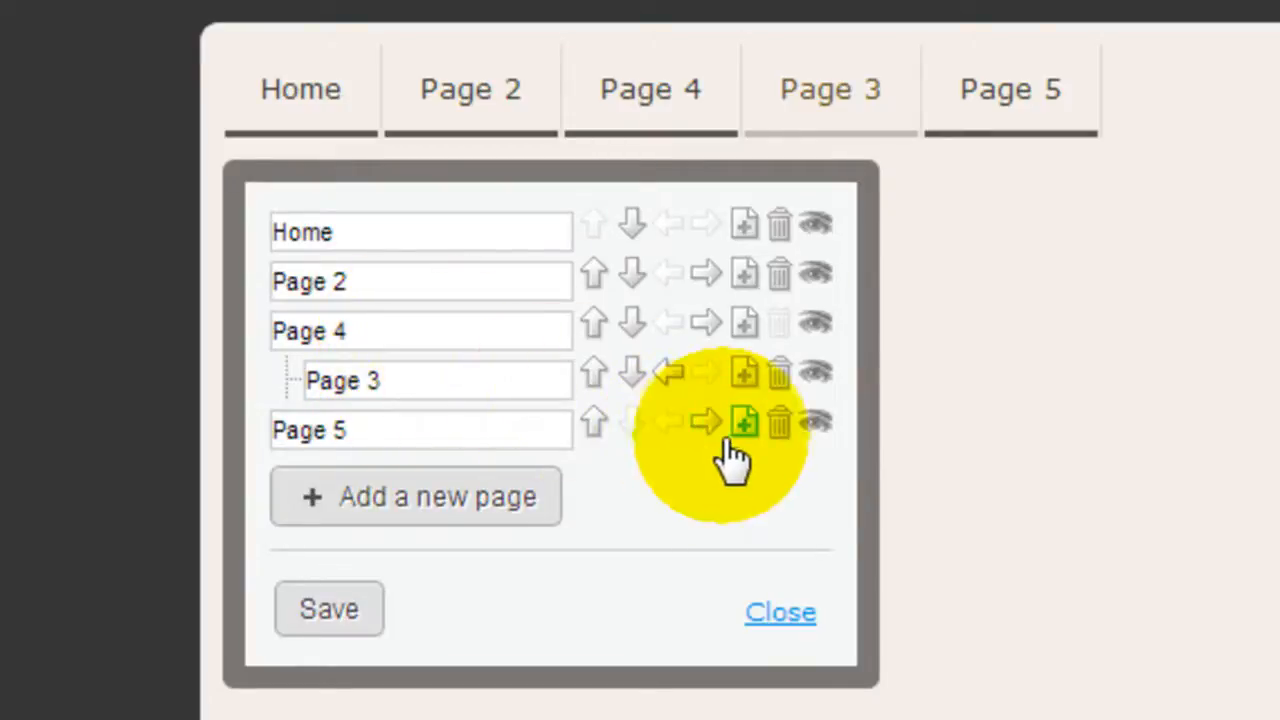
mouse_move(707, 420)
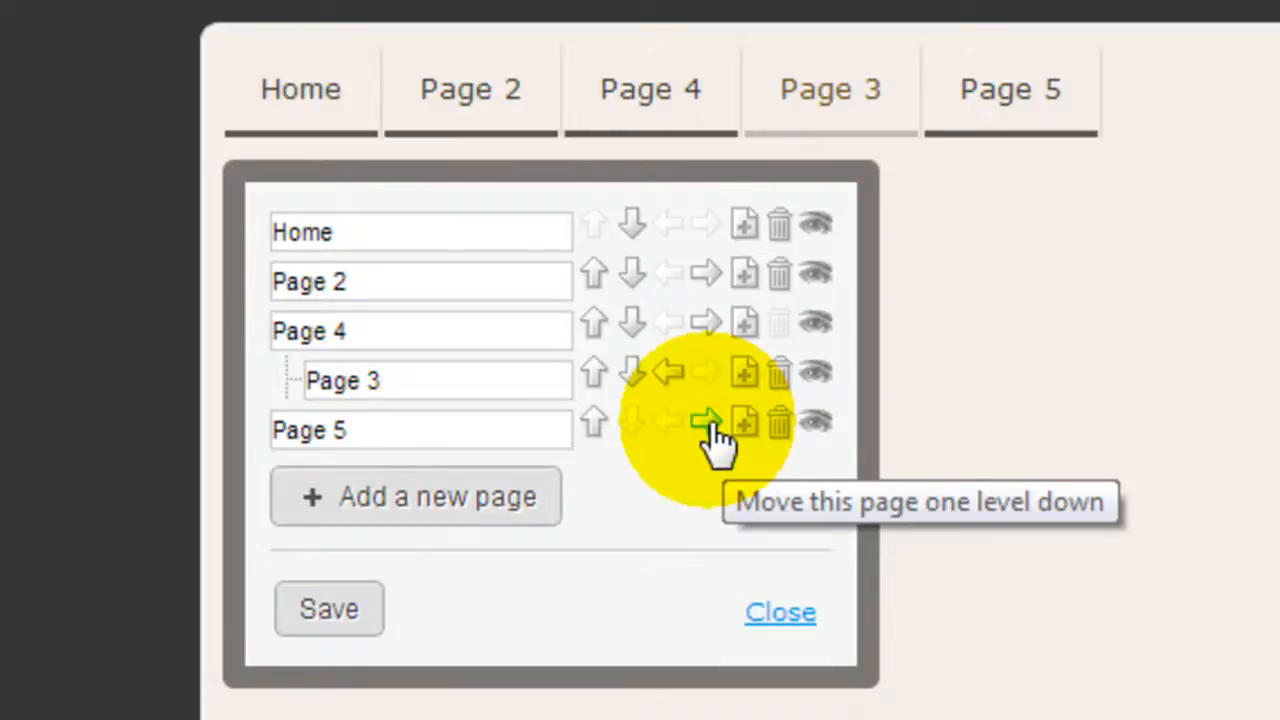
left_click(707, 420)
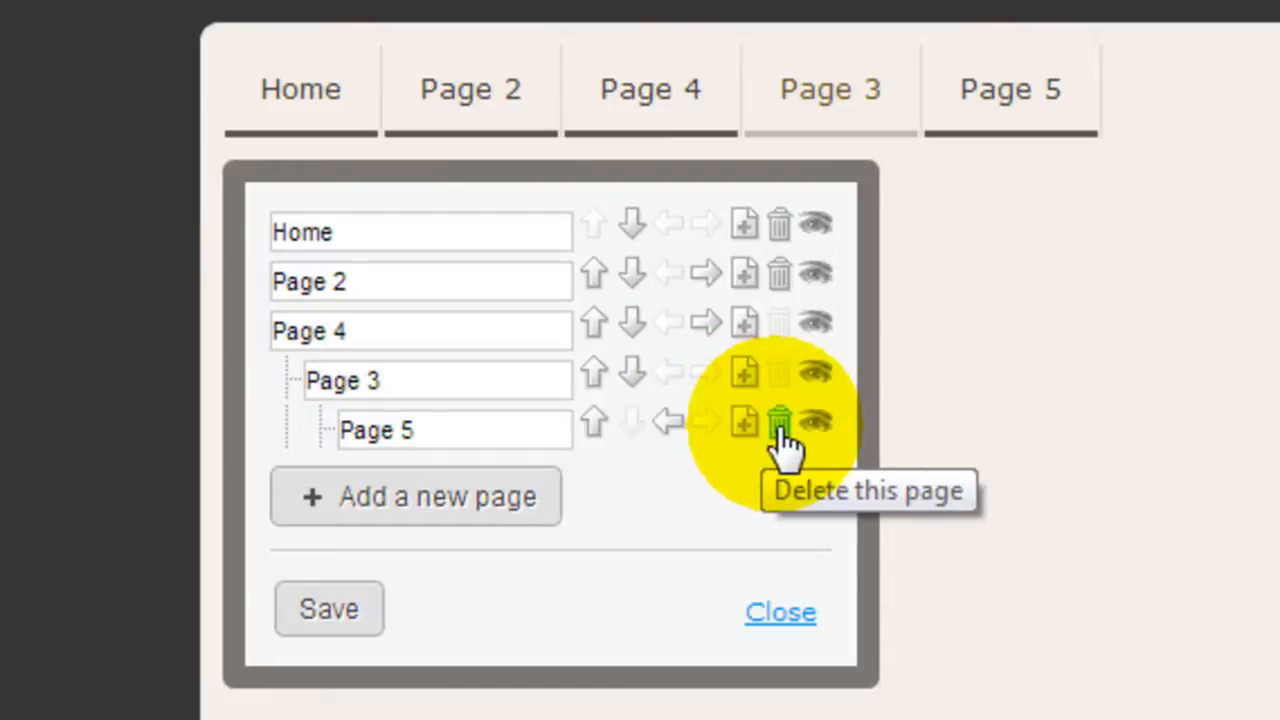
Delete Page 5 from the navigation, confirming the deletion.
left_click(779, 422)
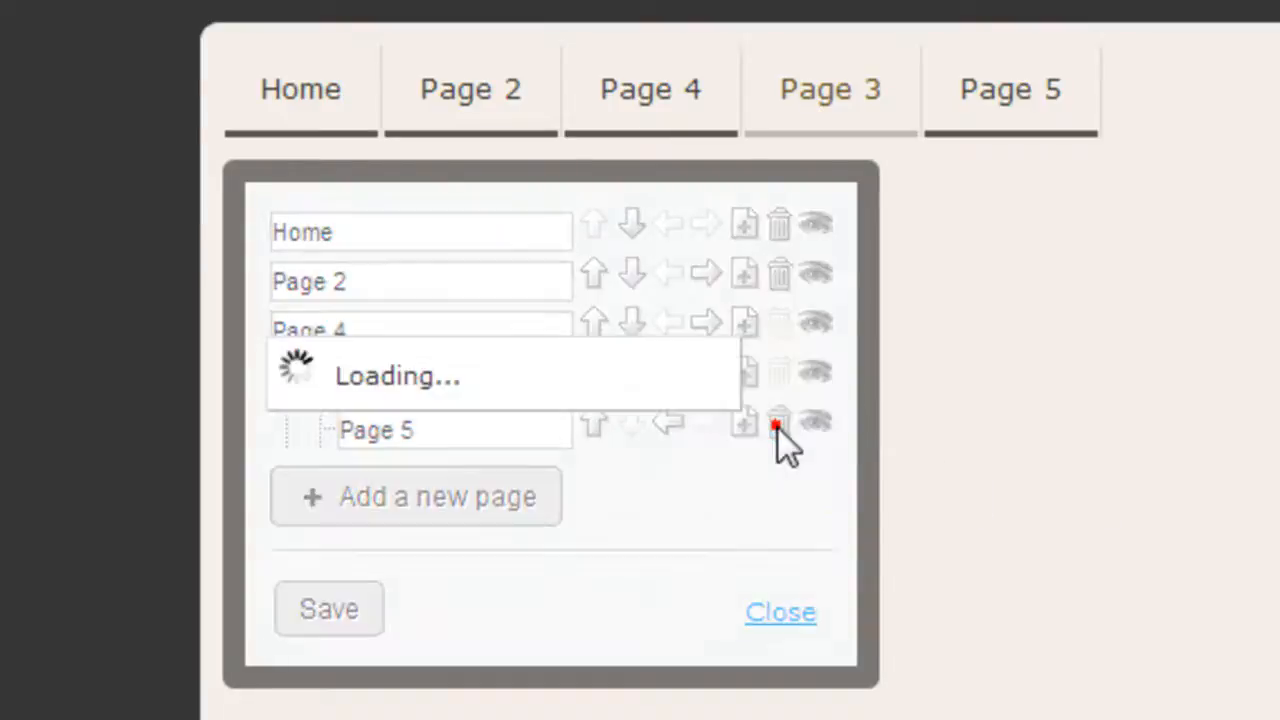
left_click(778, 422)
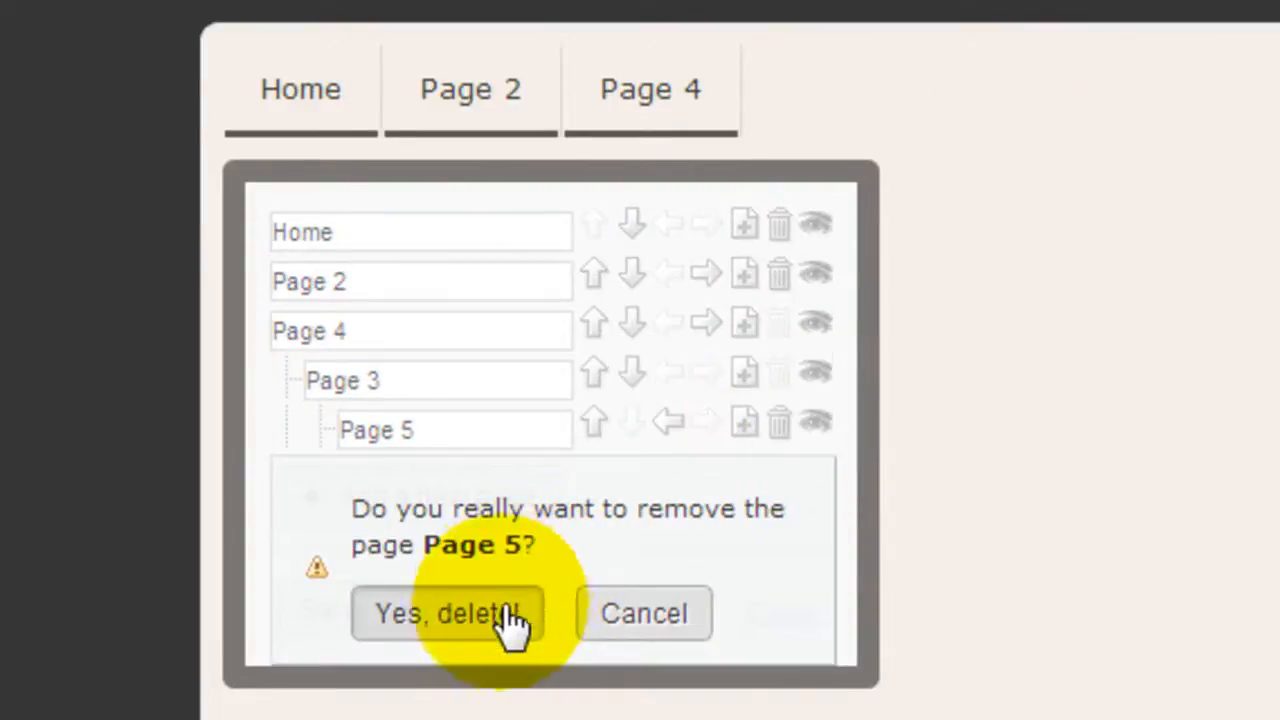
left_click(447, 613)
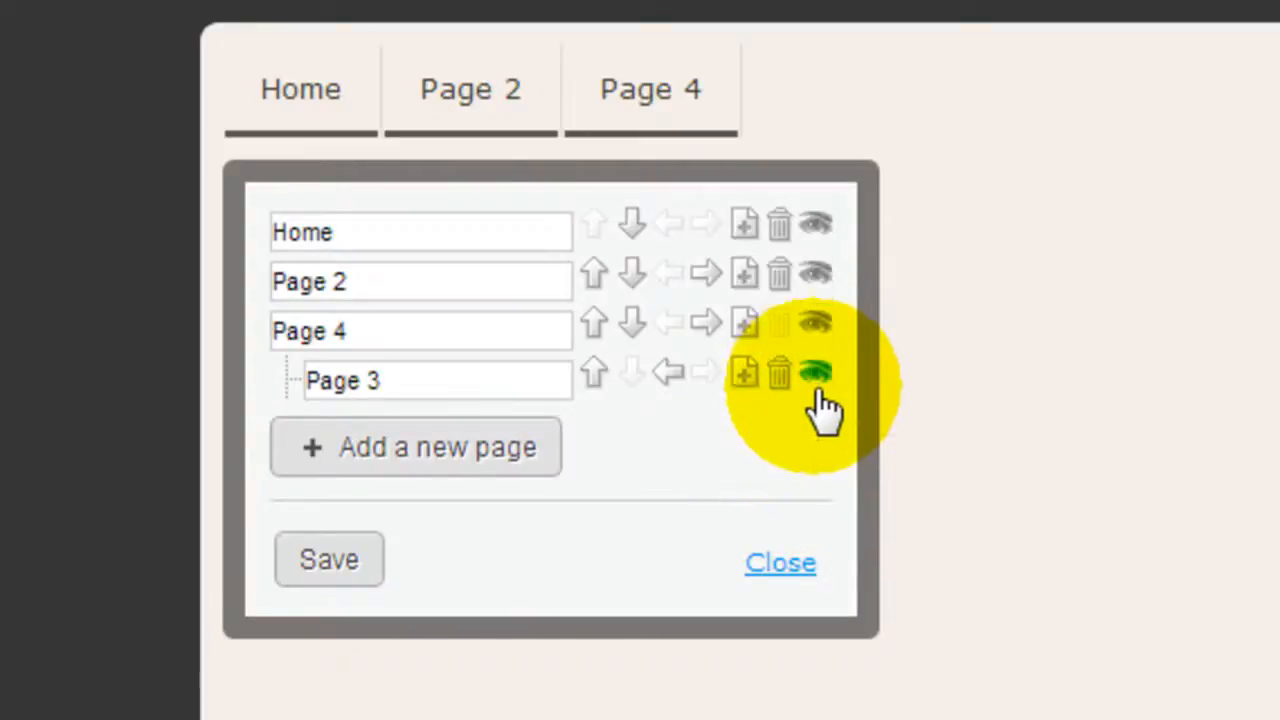
mouse_move(817, 375)
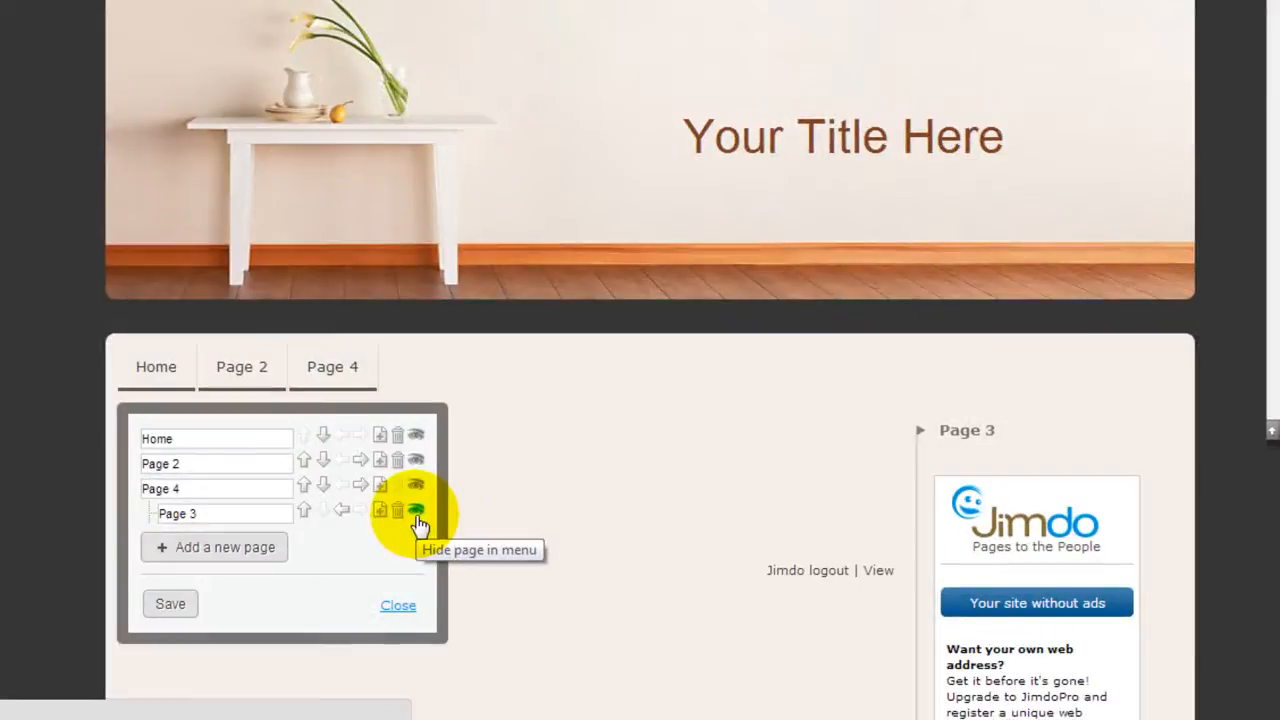
mouse_move(265, 530)
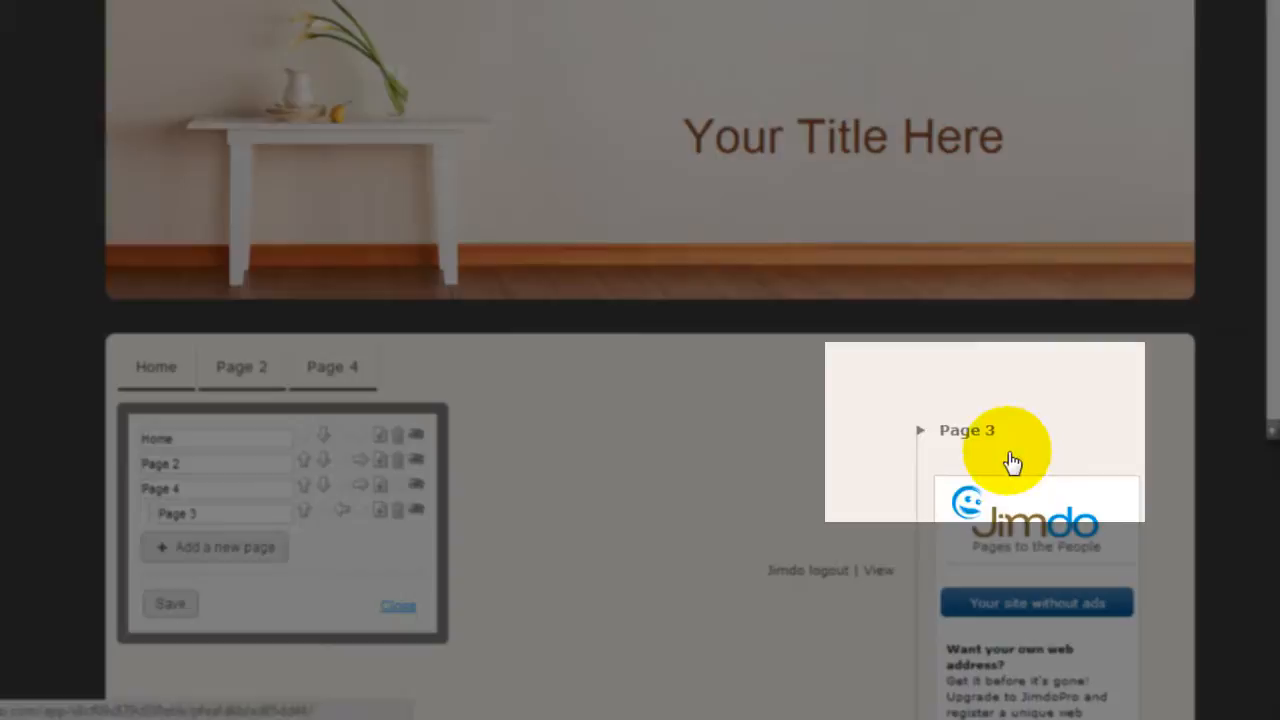
mouse_move(575, 393)
type("Sub")
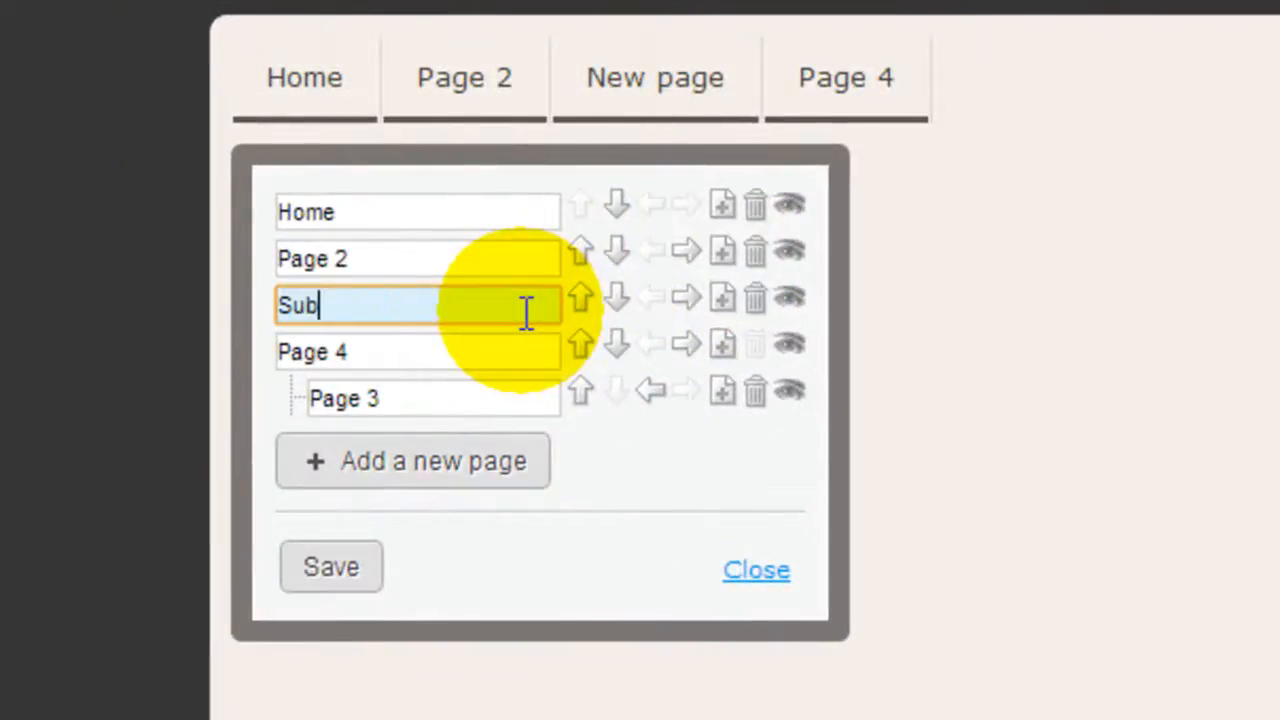
Name the new pages 'Sub Page 2' and 'Sub Page 2.1' and nest Sub Page 2 under Page 2.
type("Page 2")
type("Sub")
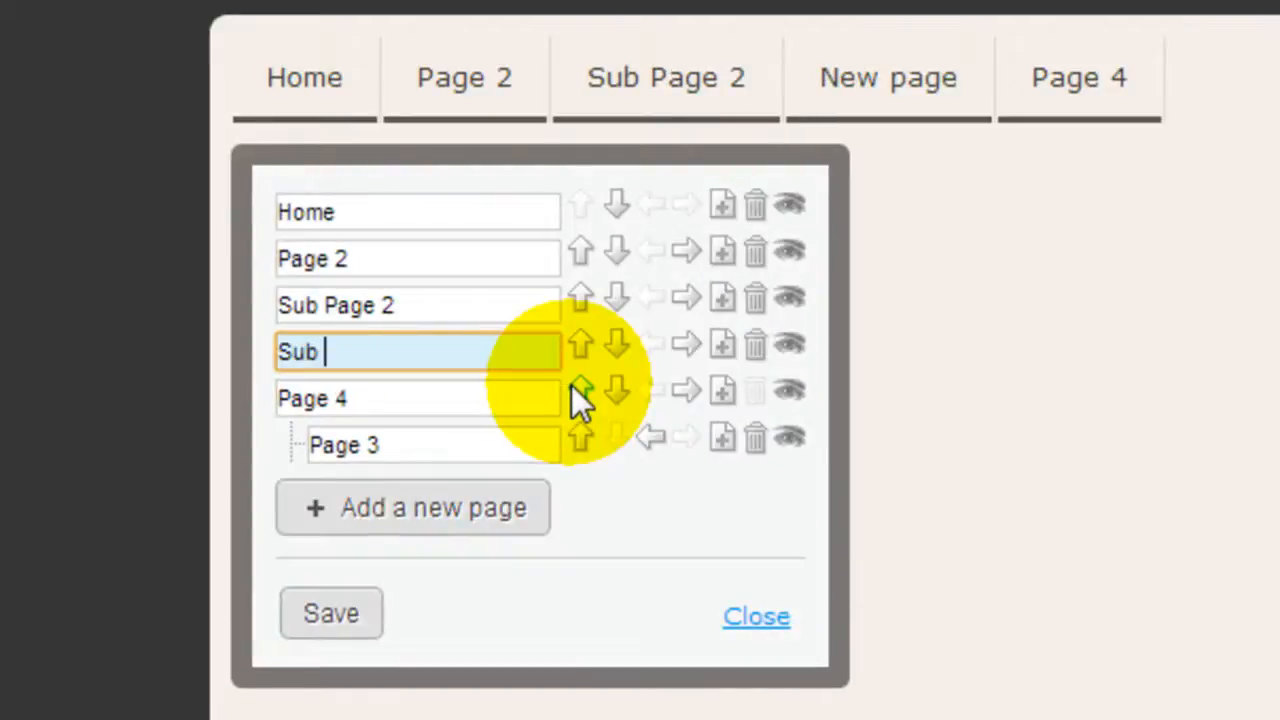
type("Page 2.1")
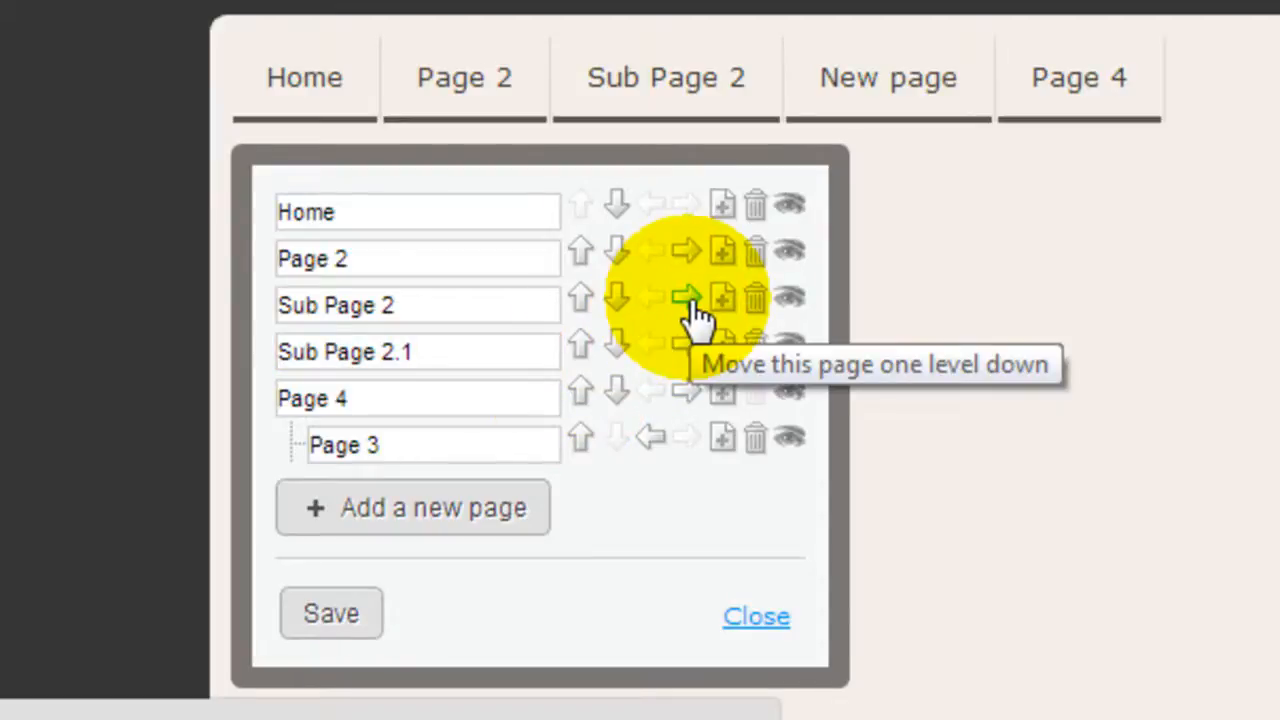
left_click(687, 298)
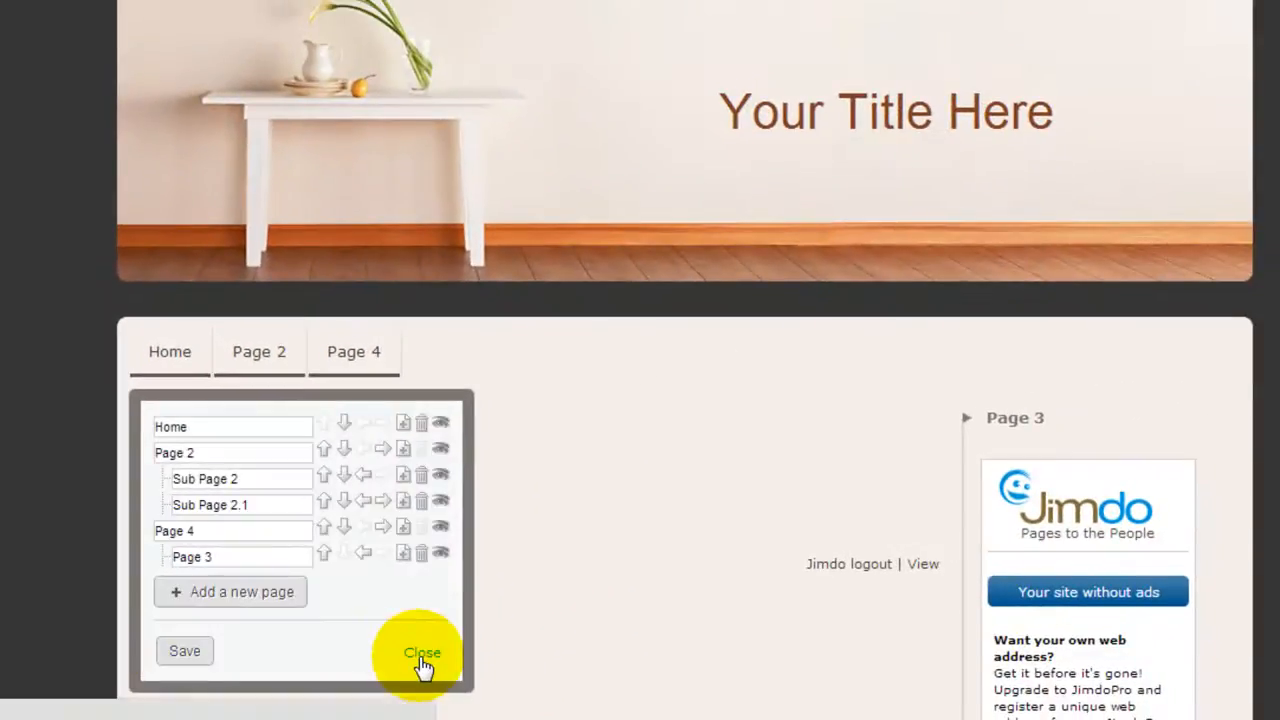
Close the navigation editor to show Sub Page 2.1 nested under Page 2.
left_click(421, 651)
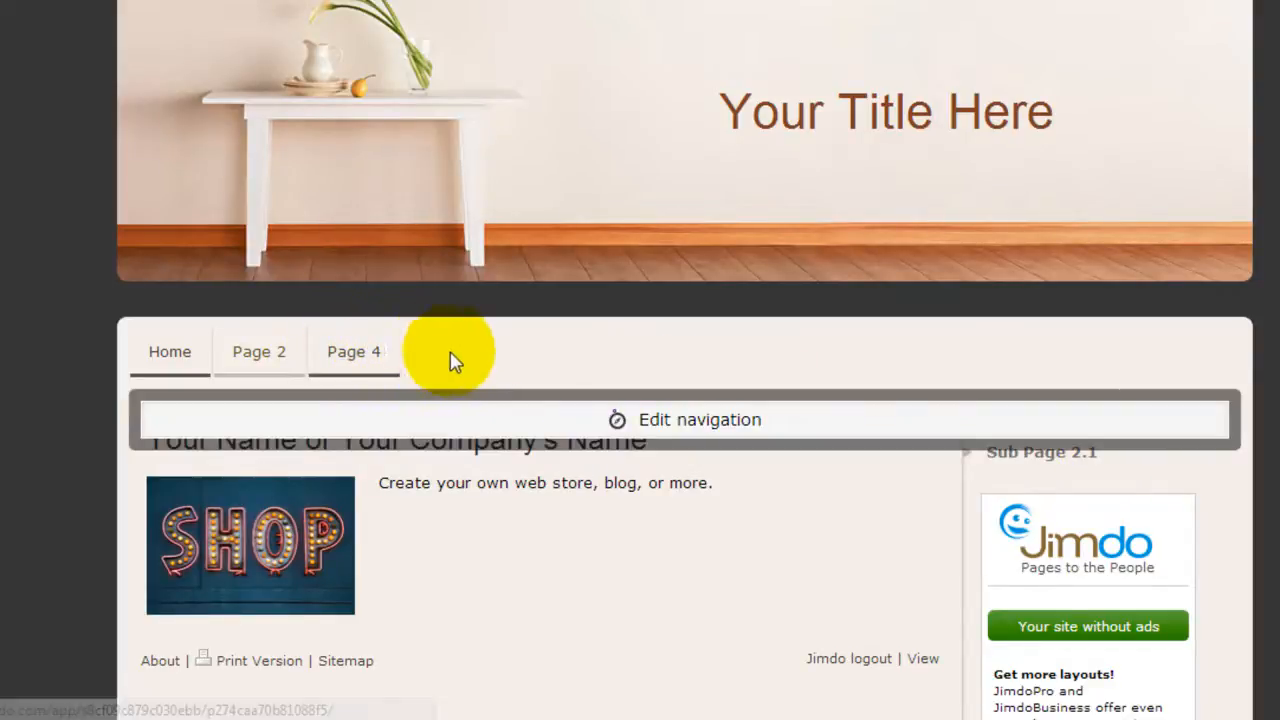
mouse_move(95, 360)
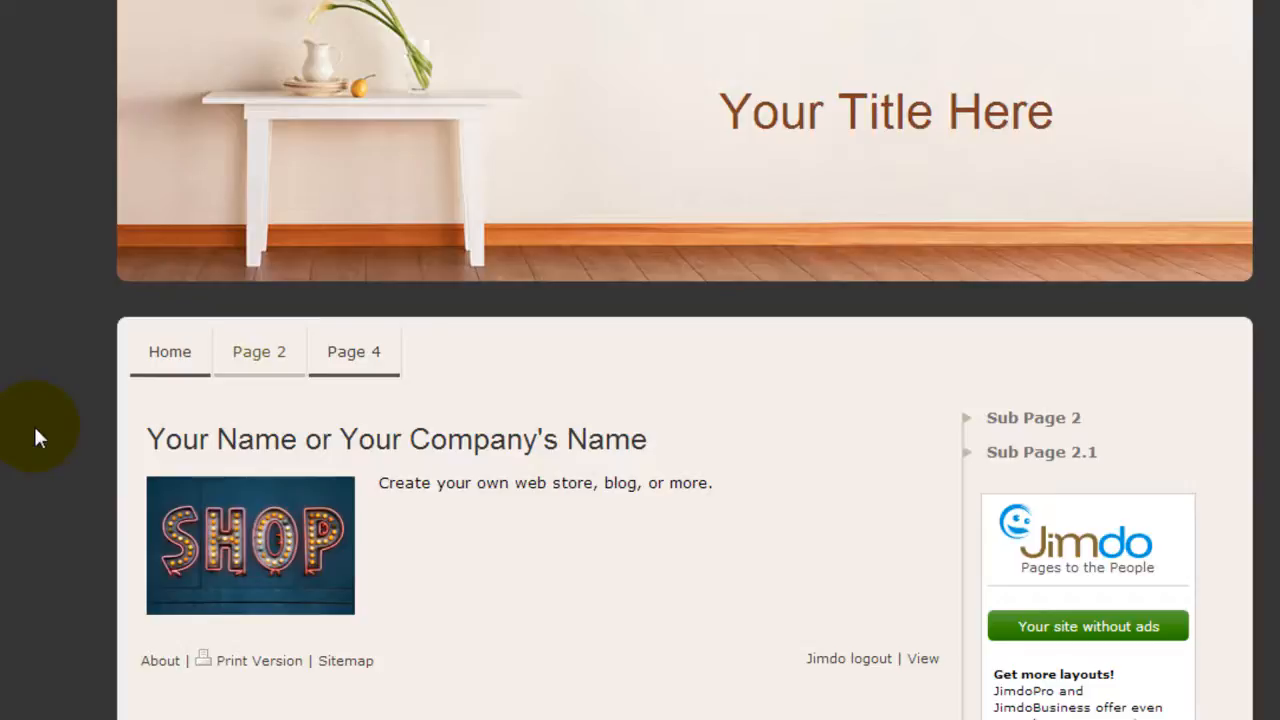
mouse_move(680, 655)
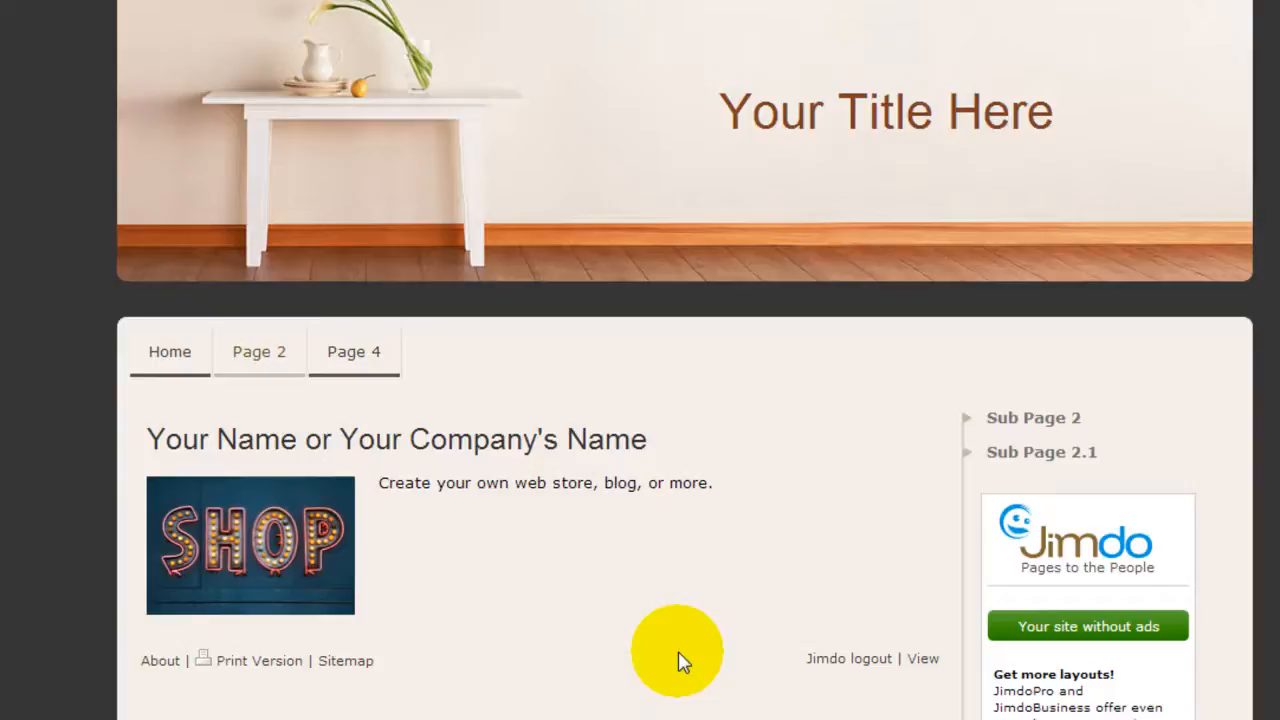
mouse_move(590, 405)
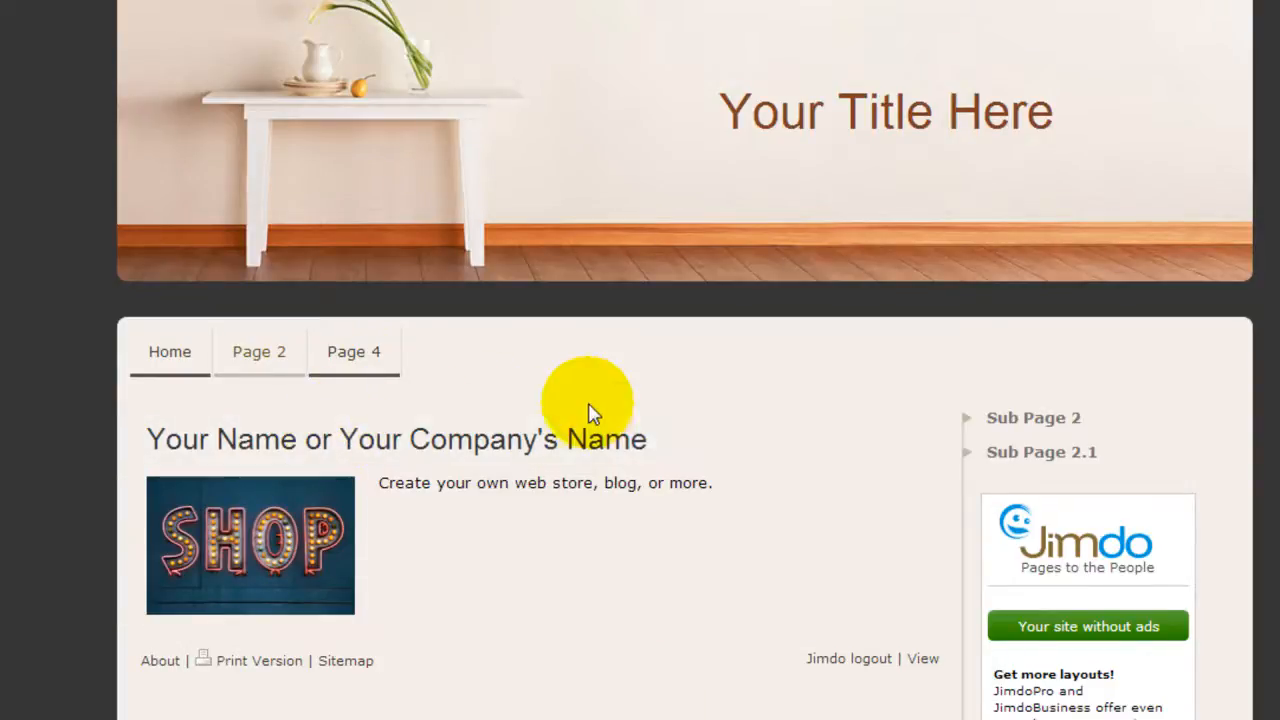
mouse_move(645, 382)
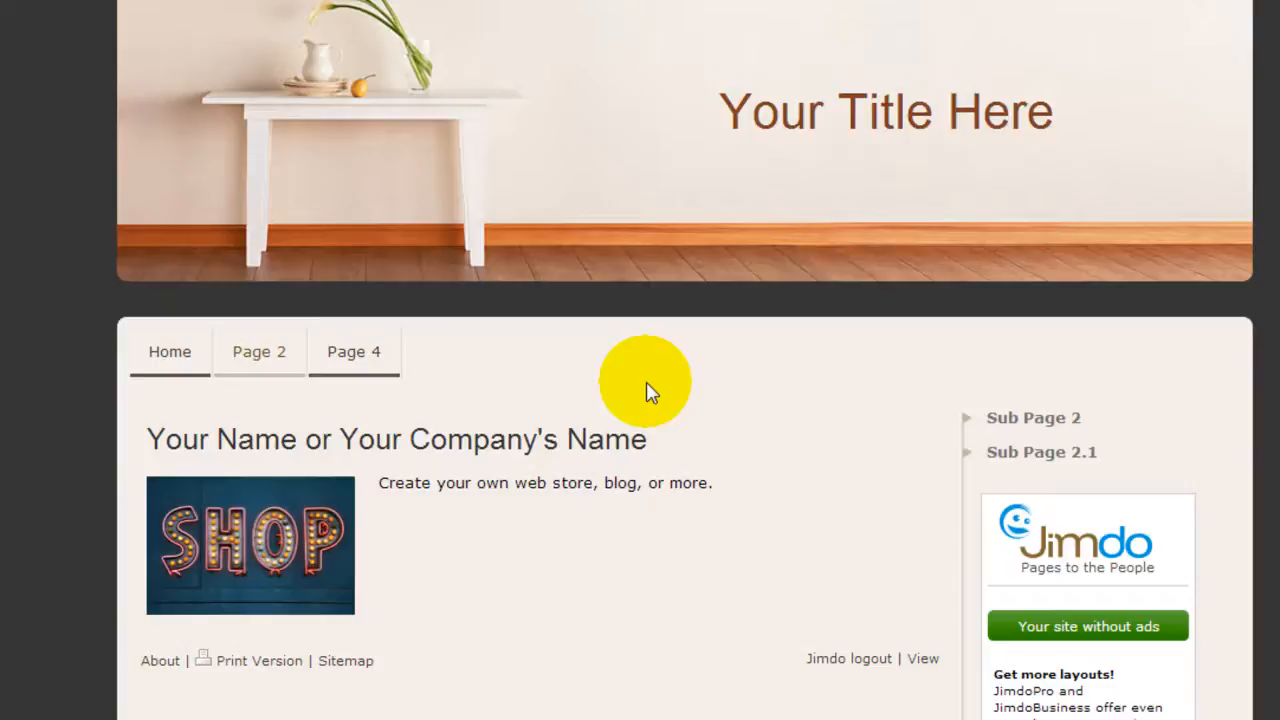
mouse_move(777, 690)
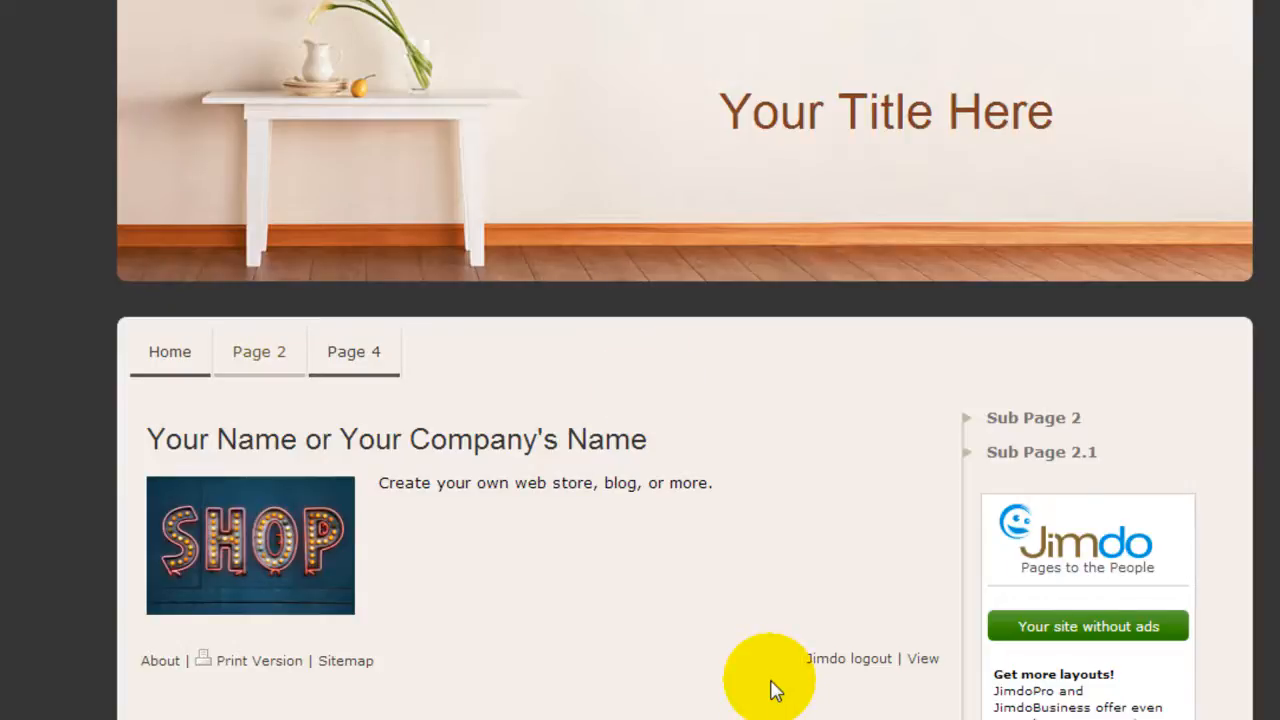
mouse_move(922, 658)
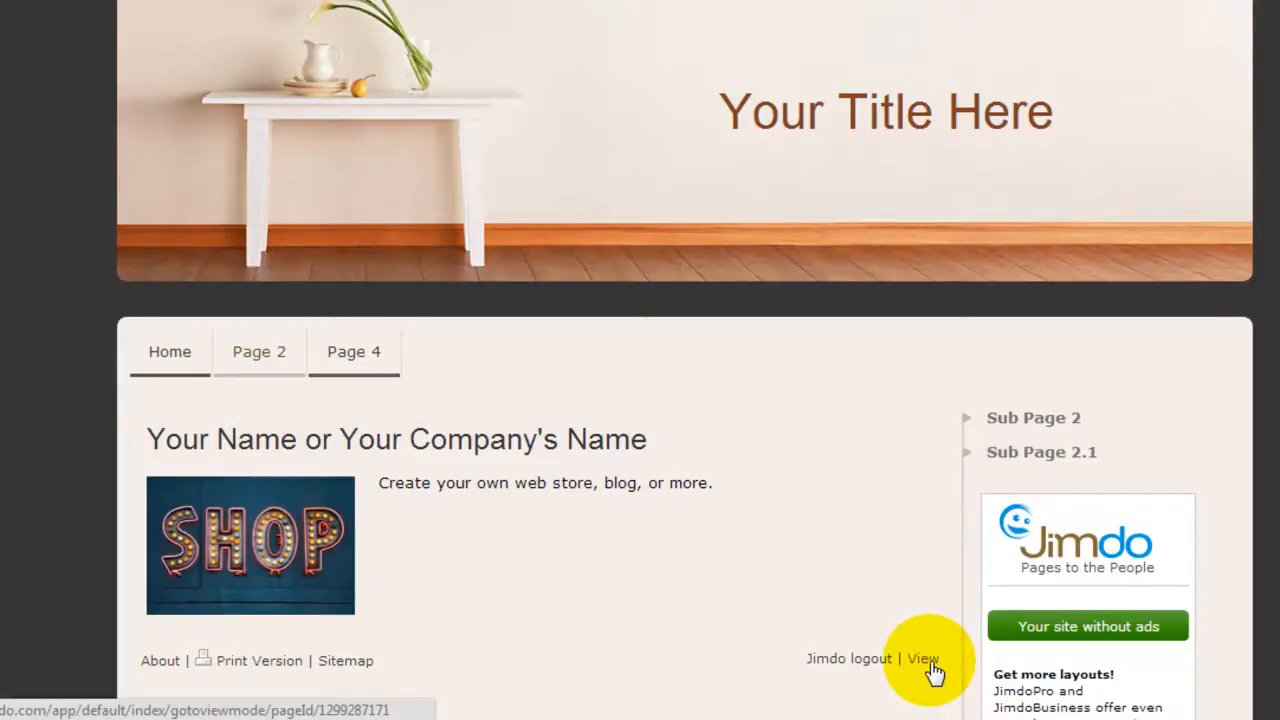
left_click(922, 658)
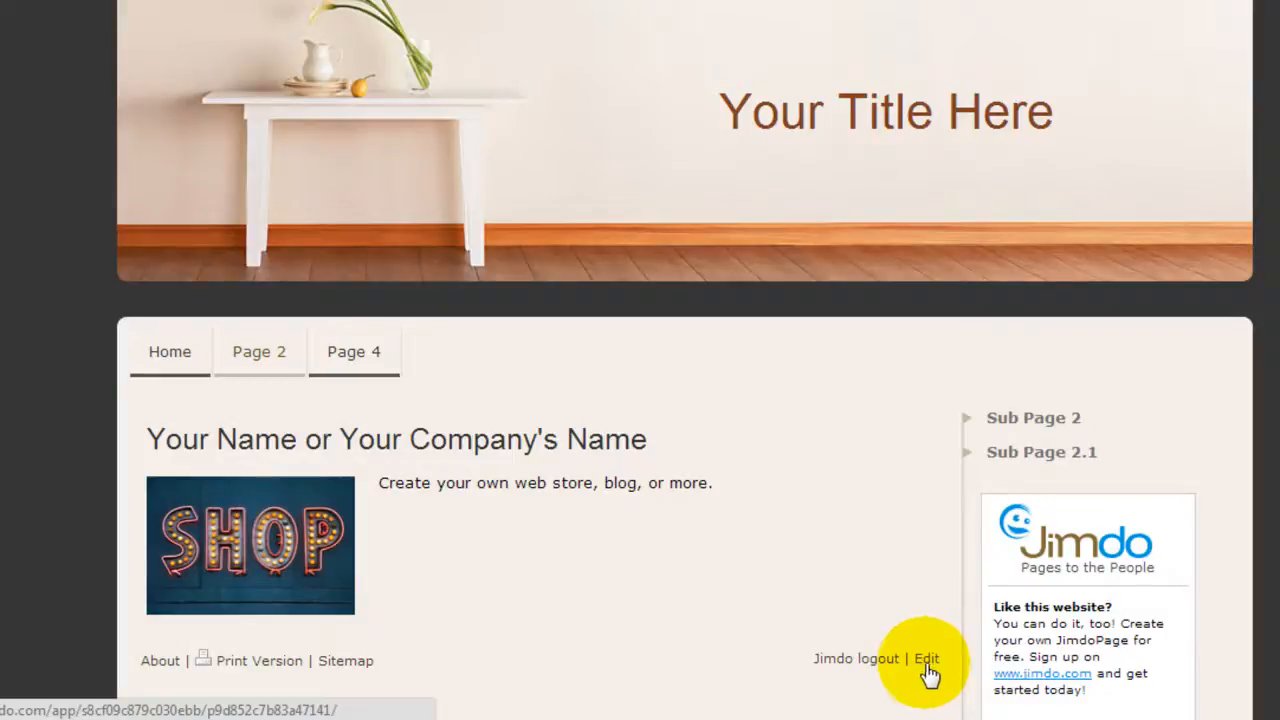
left_click(925, 658)
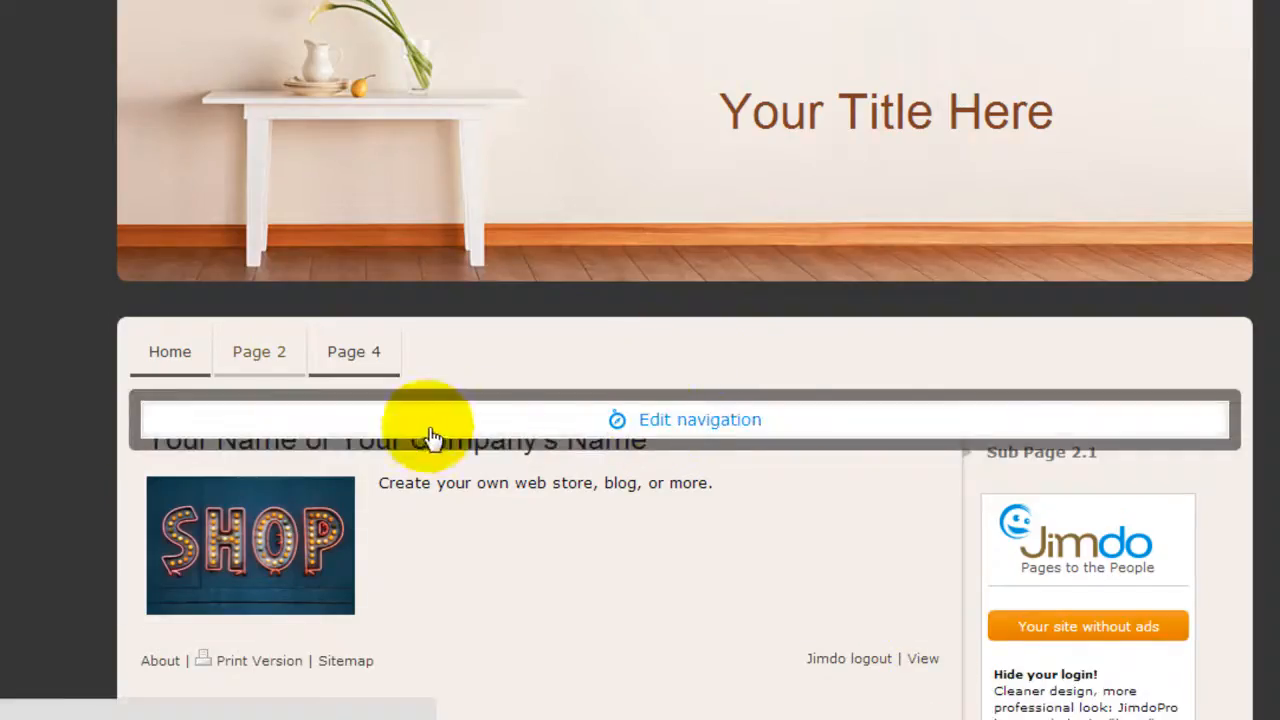